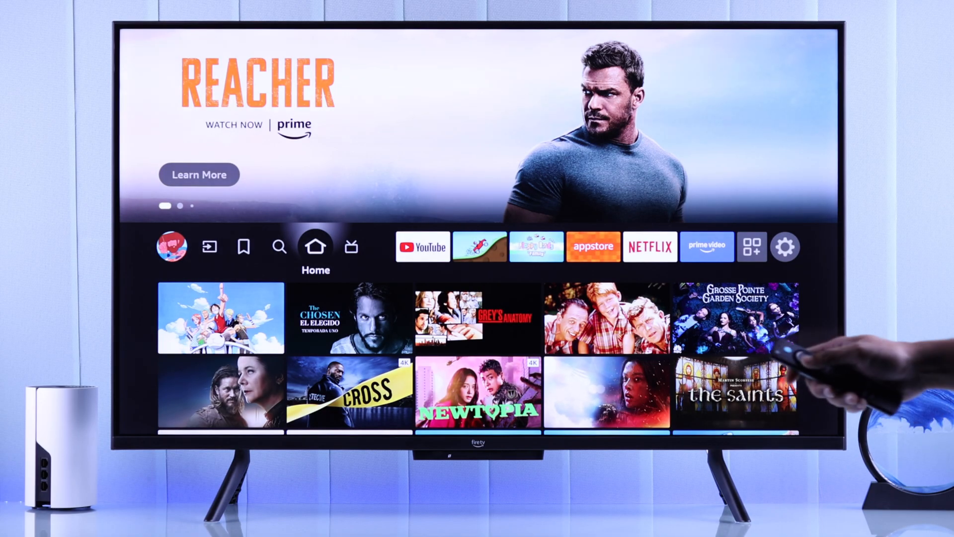
Step: Open the Settings gear from Home to show the category grid
left_click(785, 246)
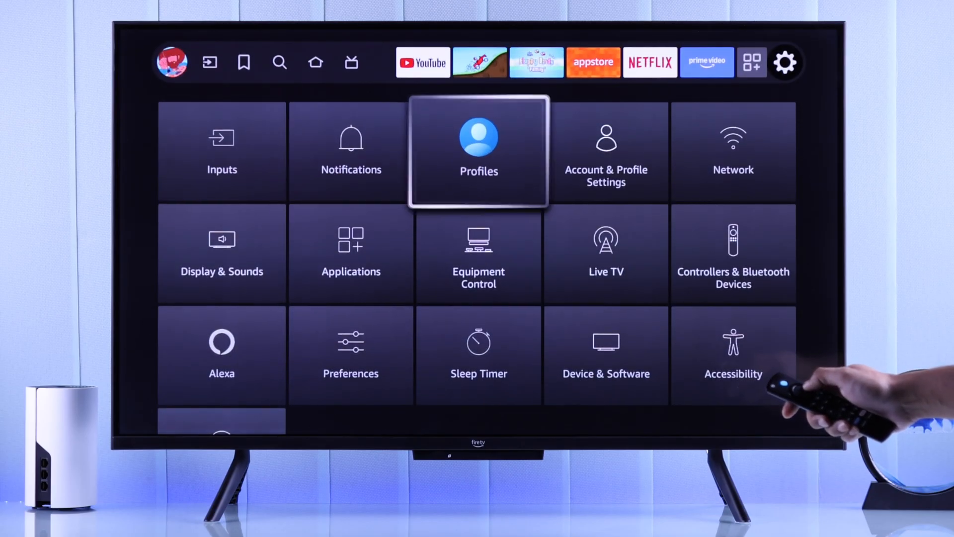
left_click(733, 152)
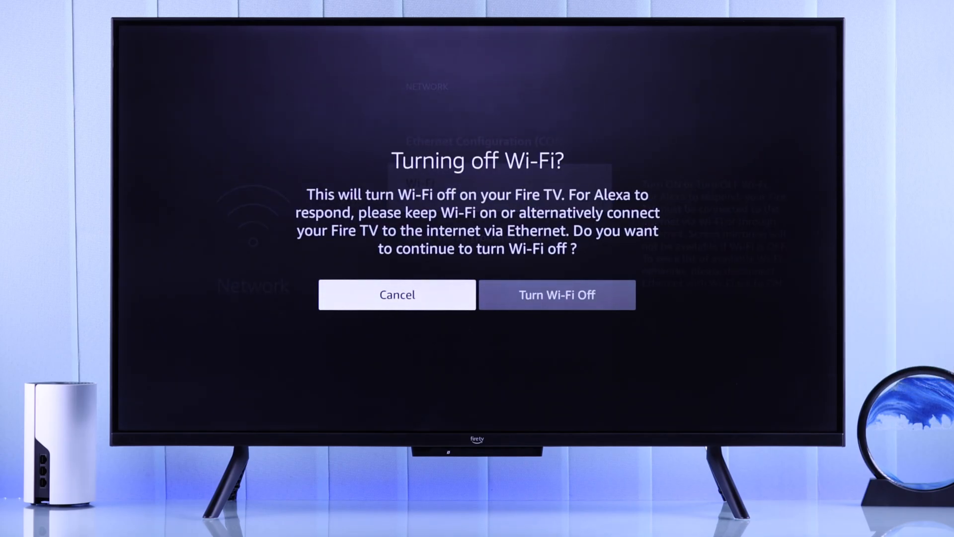
Step: Confirm turning Wi-Fi off, then launch Netflix to its profile chooser
left_click(556, 294)
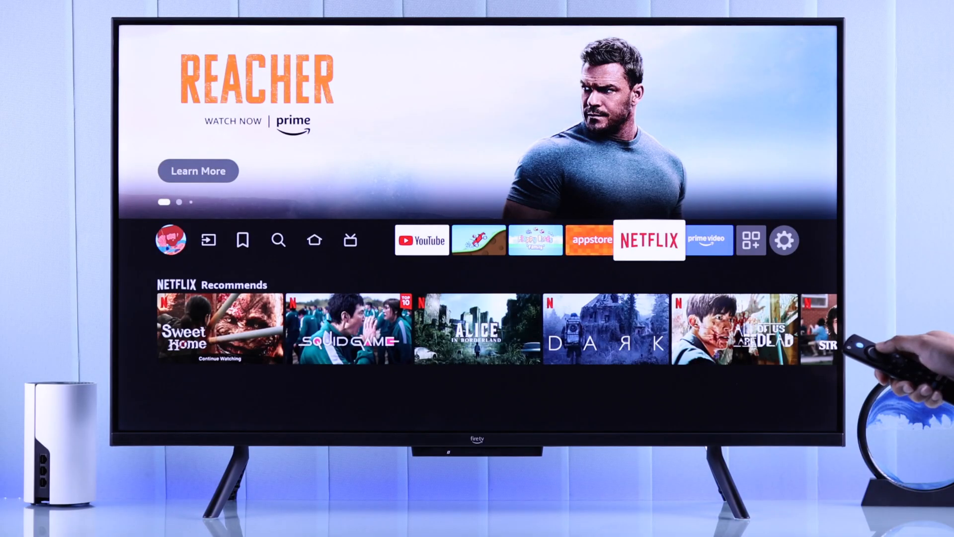
left_click(648, 239)
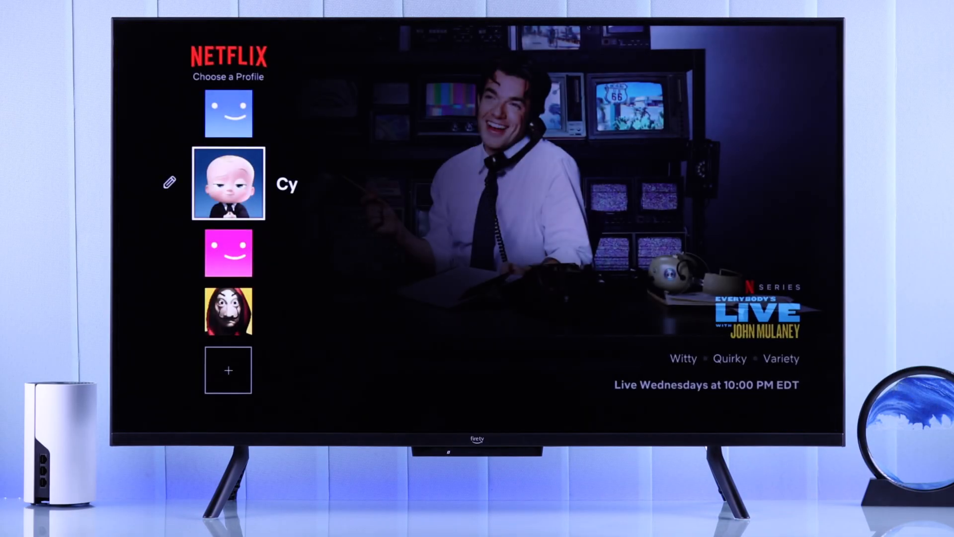